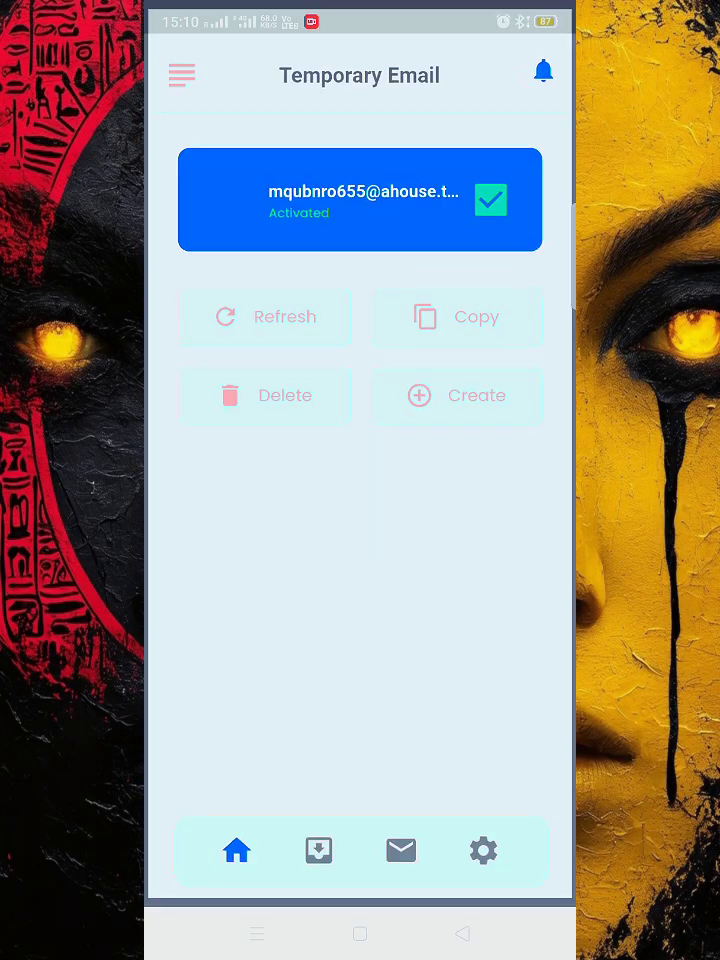
# Step: Open Temporary Email's Settings from the navigation drawer, showing Remove Ads switched off
pyautogui.click(182, 75)
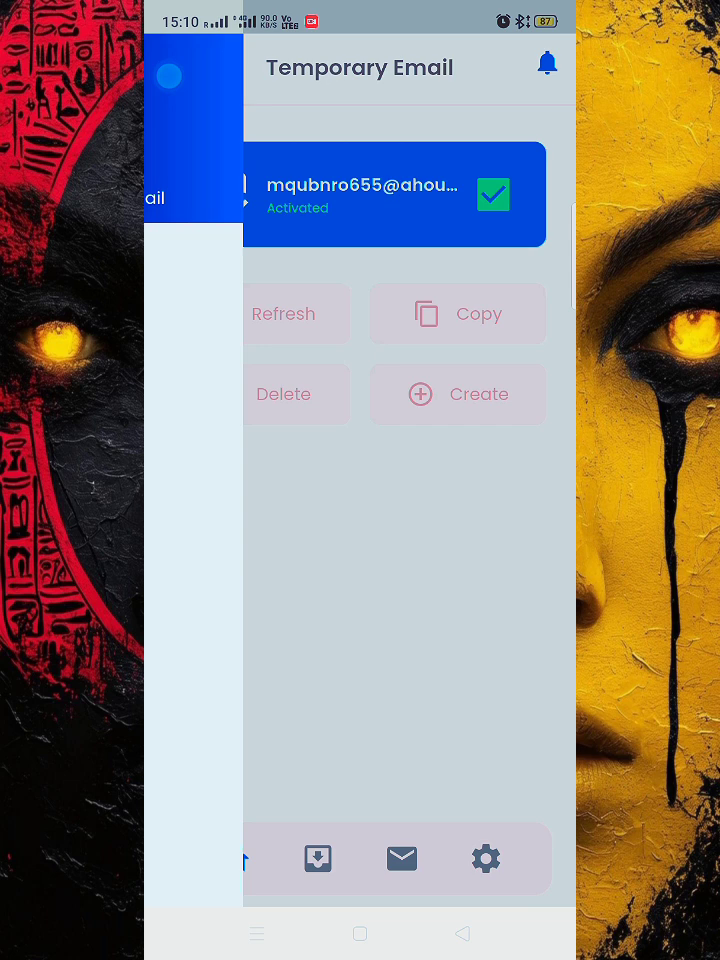
pyautogui.click(485, 858)
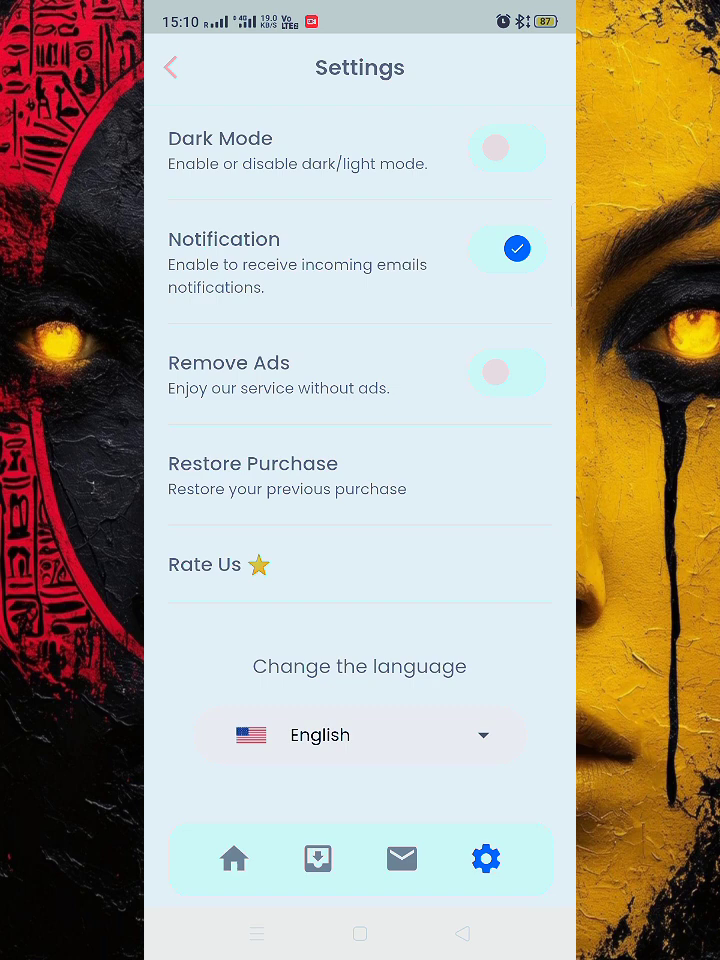
pyautogui.click(507, 372)
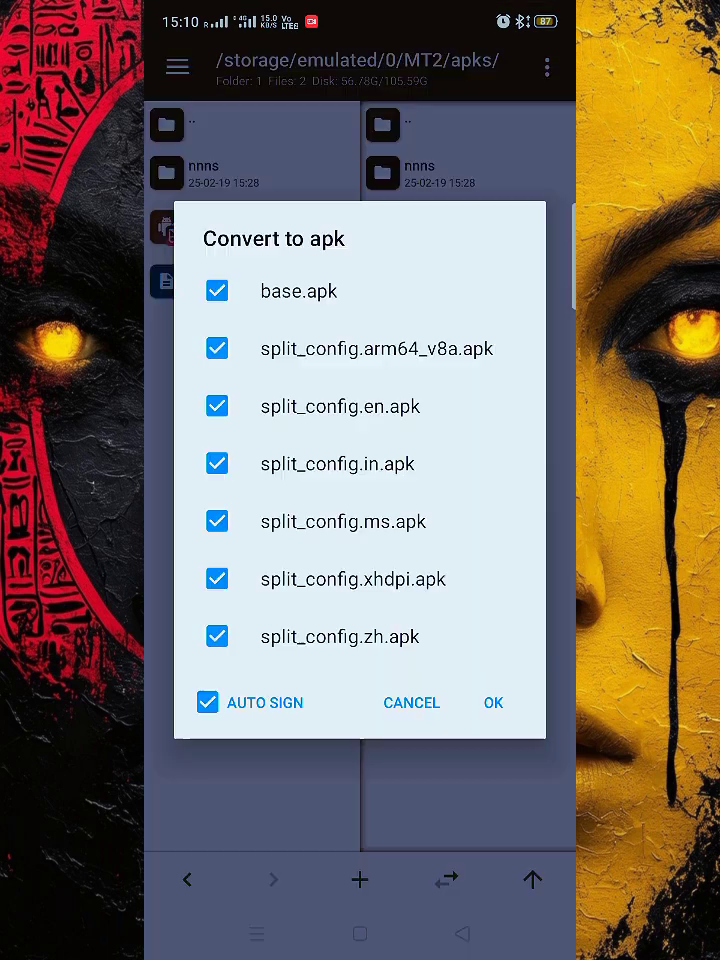
# Step: Merge the base and six split packages into a signed 25.92 MB APK and view it
pyautogui.click(492, 702)
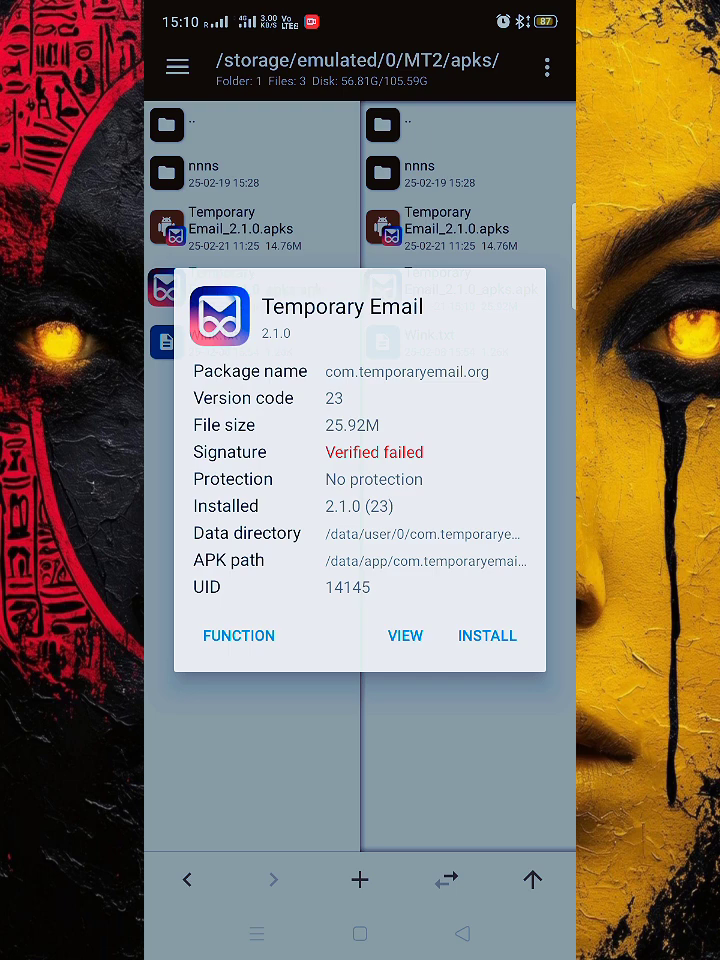
pyautogui.click(405, 636)
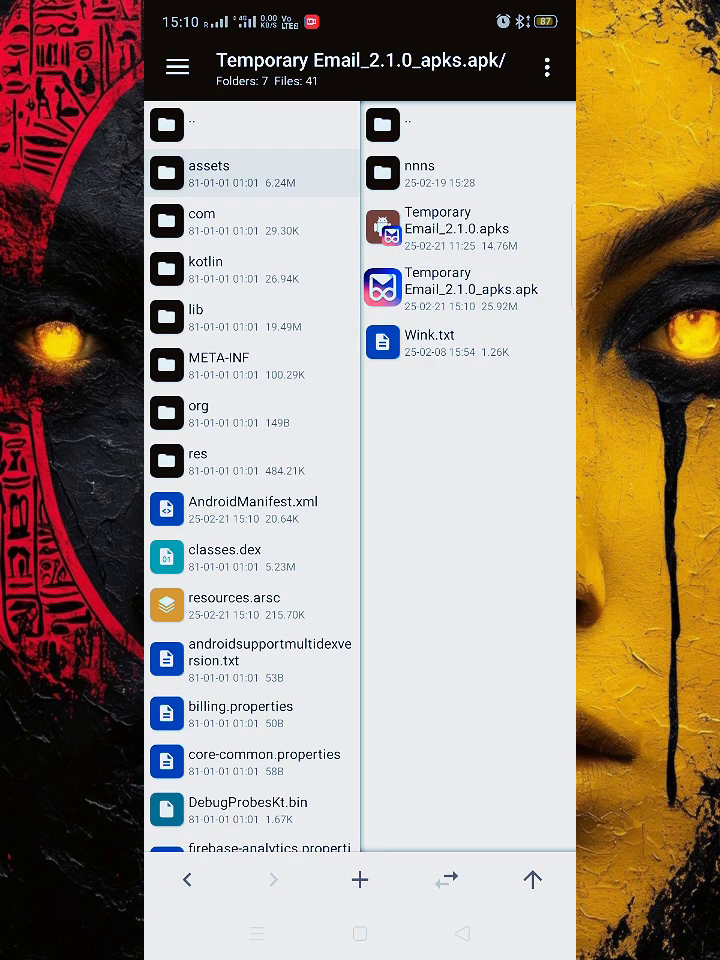
# Step: Extract libapp.so and libflutter.so from lib/arm64-v8a into MT2/flutter
pyautogui.click(198, 309)
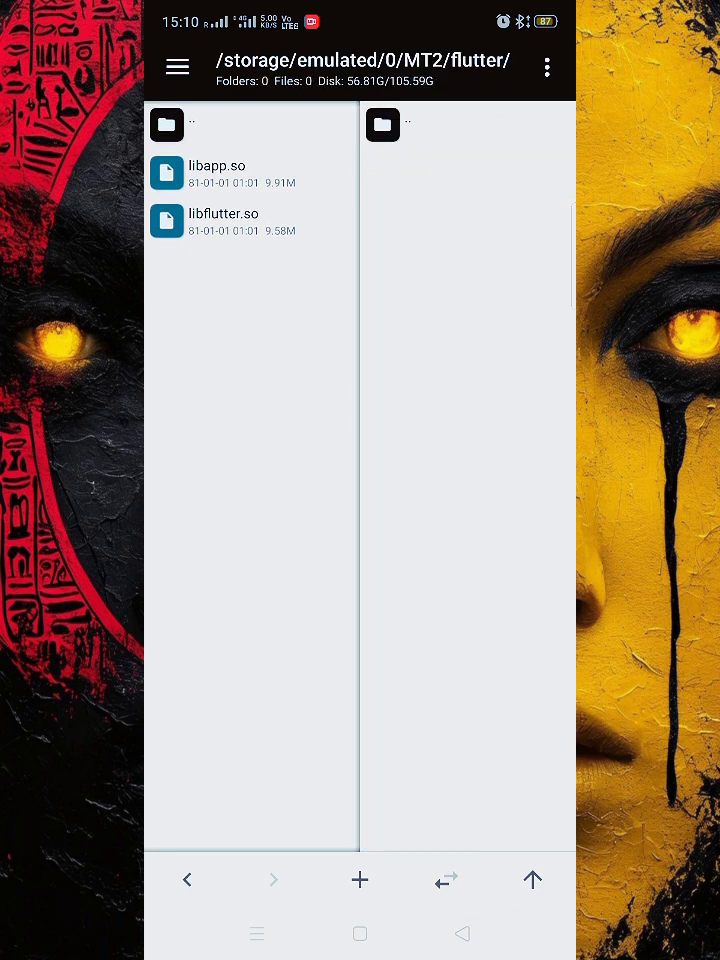
pyautogui.click(232, 364)
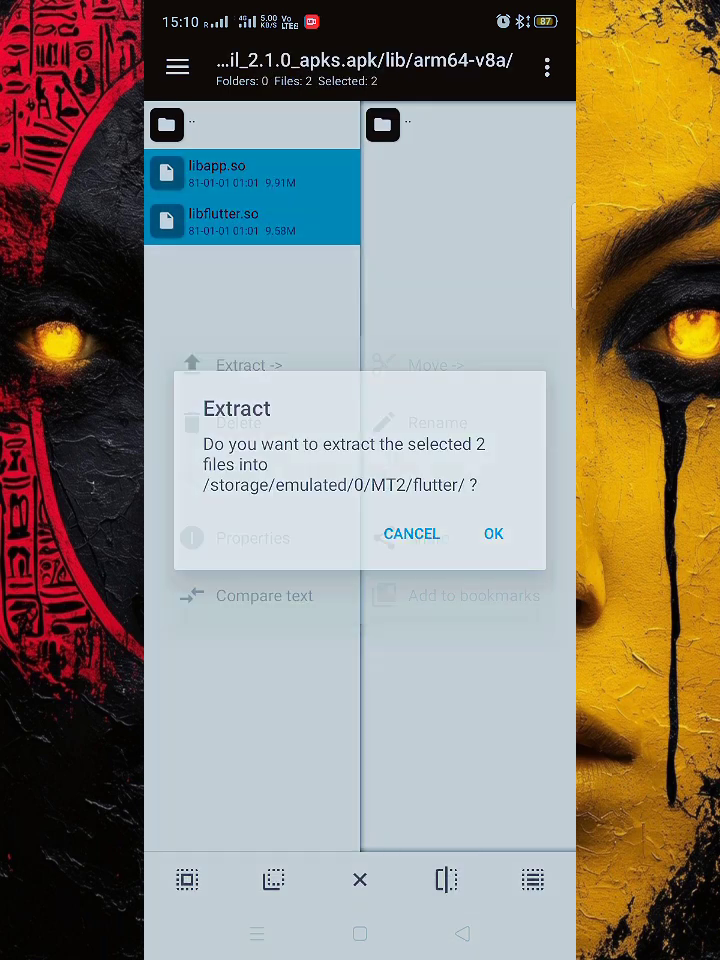
pyautogui.click(493, 533)
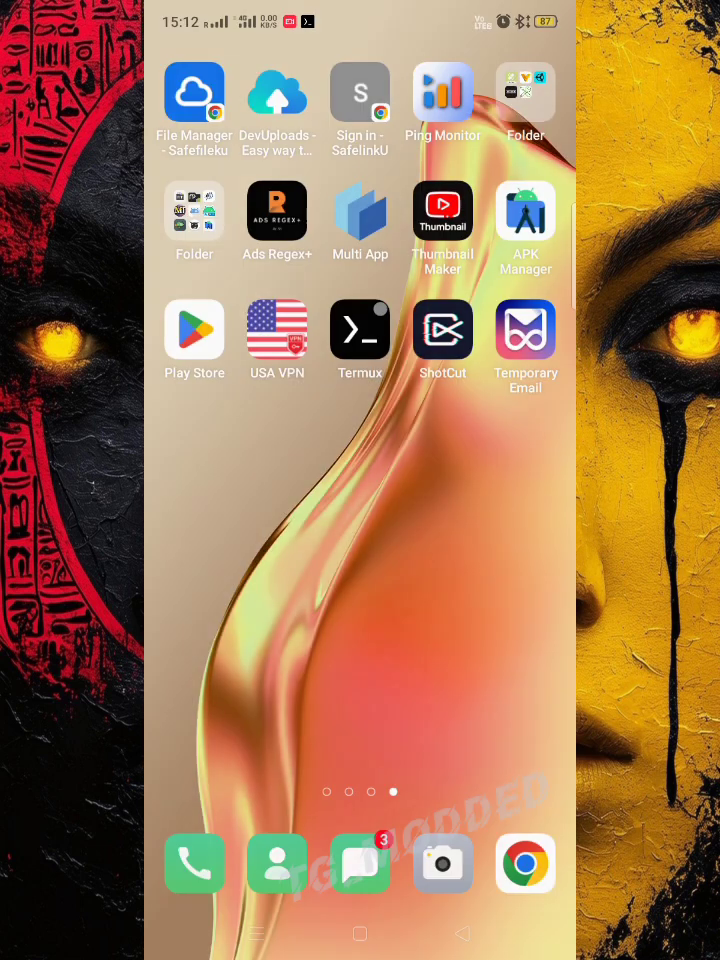
# Step: In Termux, run blutter.py on /storage/emulated/0/MT2/flutter/ with output to out_dir
pyautogui.click(359, 330)
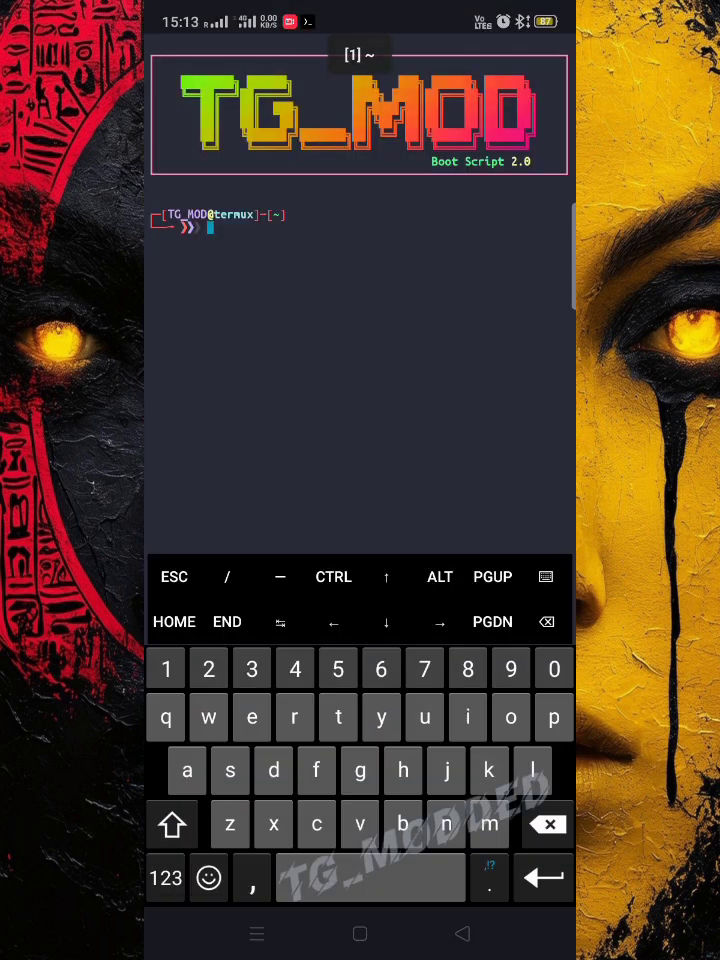
pyautogui.write('cd blutter-termux')
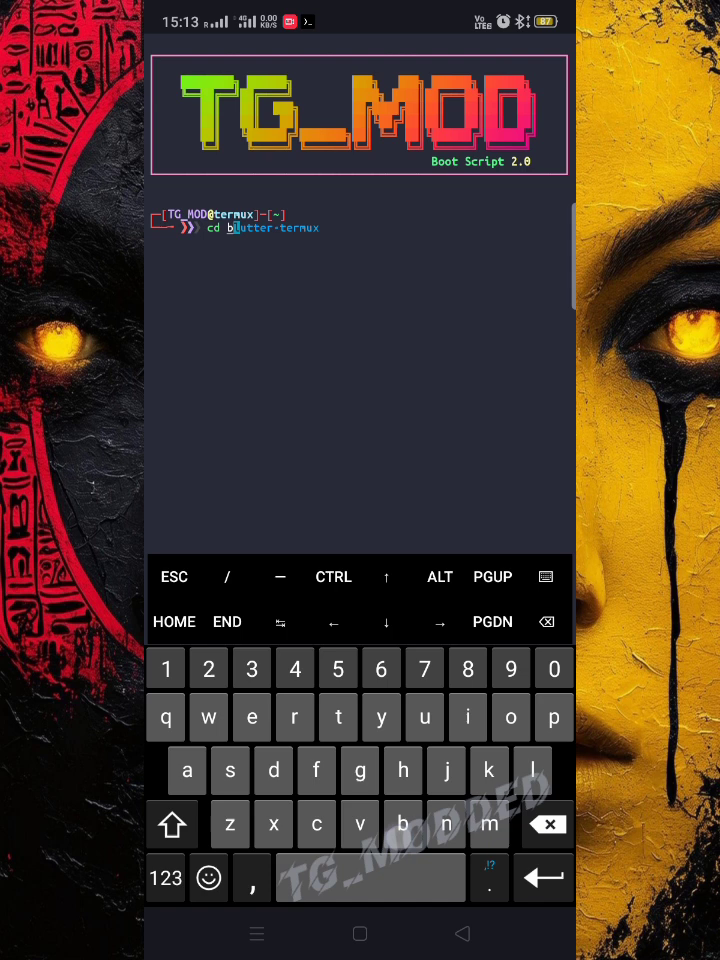
pyautogui.click(165, 877)
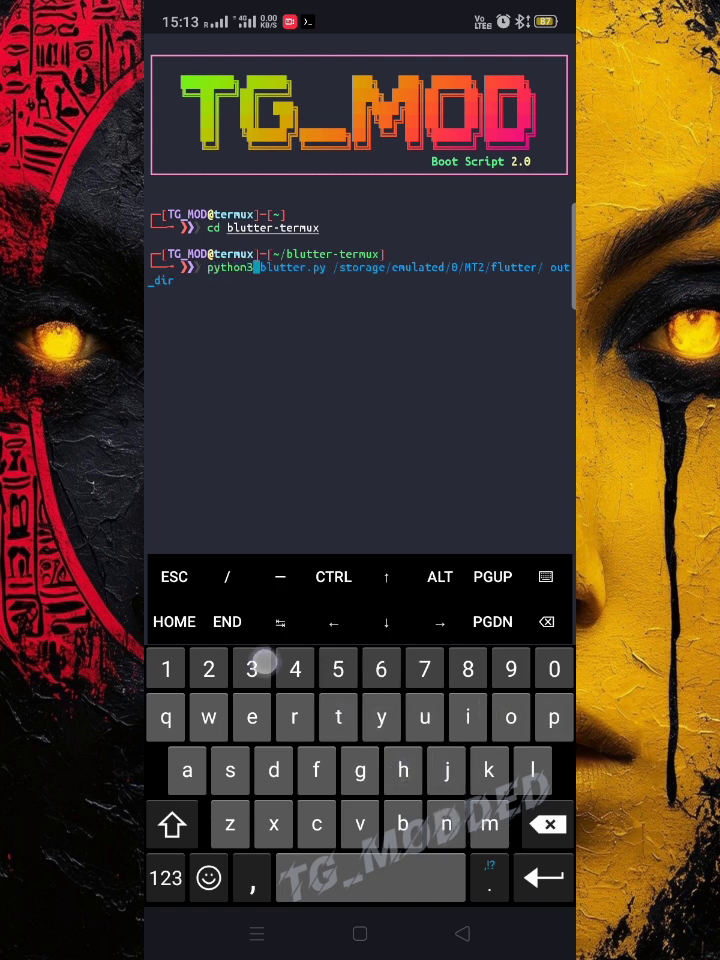
pyautogui.click(251, 667)
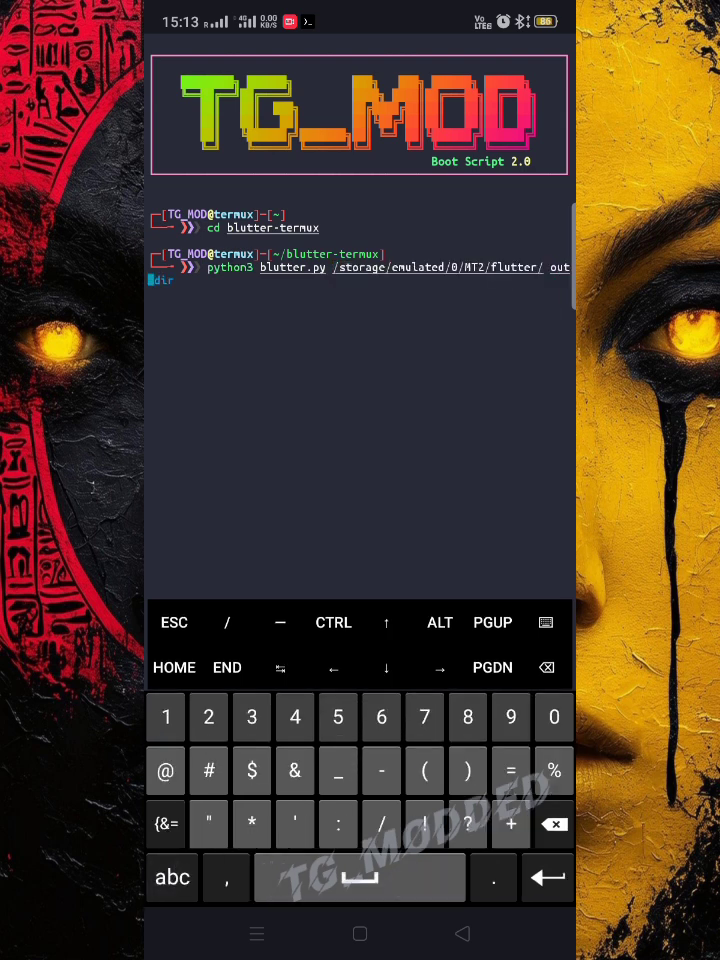
pyautogui.click(172, 877)
pyautogui.write('clea')
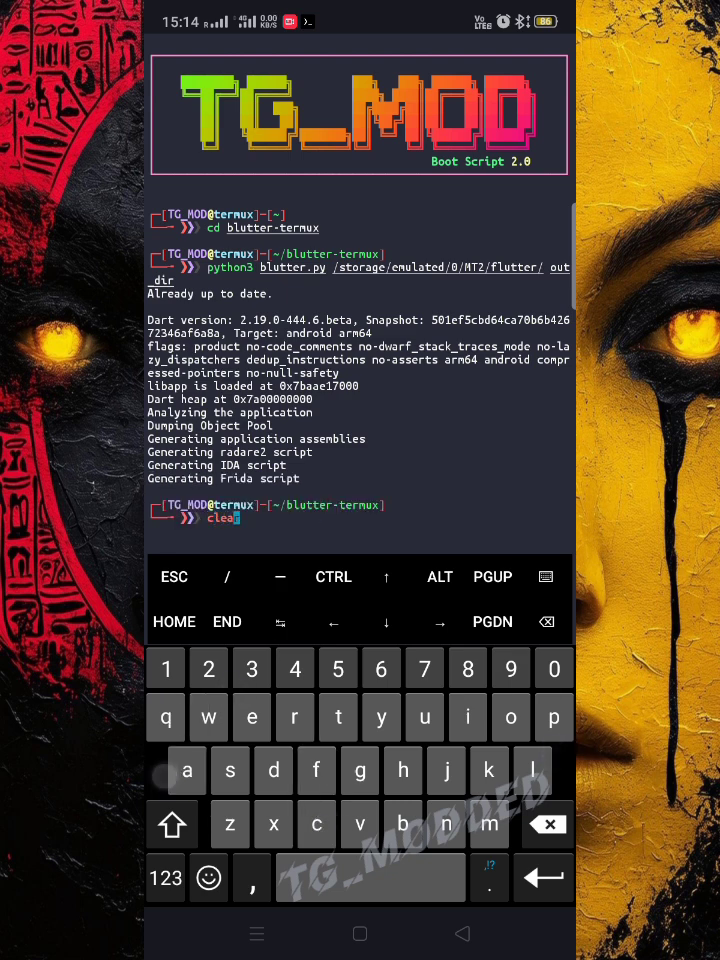
# Step: Clear the terminal, cd into MT2/flutter, list its libraries, and run r2 -w libapp.so
pyautogui.press('Return')
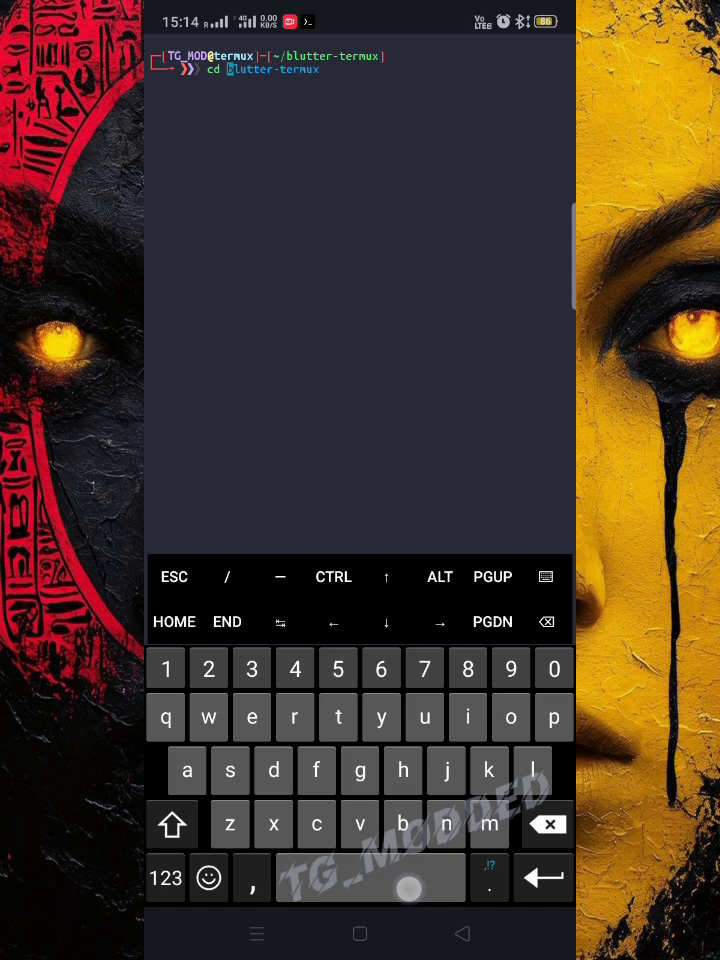
pyautogui.write('/storage/emulated/0/MT2/flutter/')
pyautogui.write('r2 -w libapp.so')
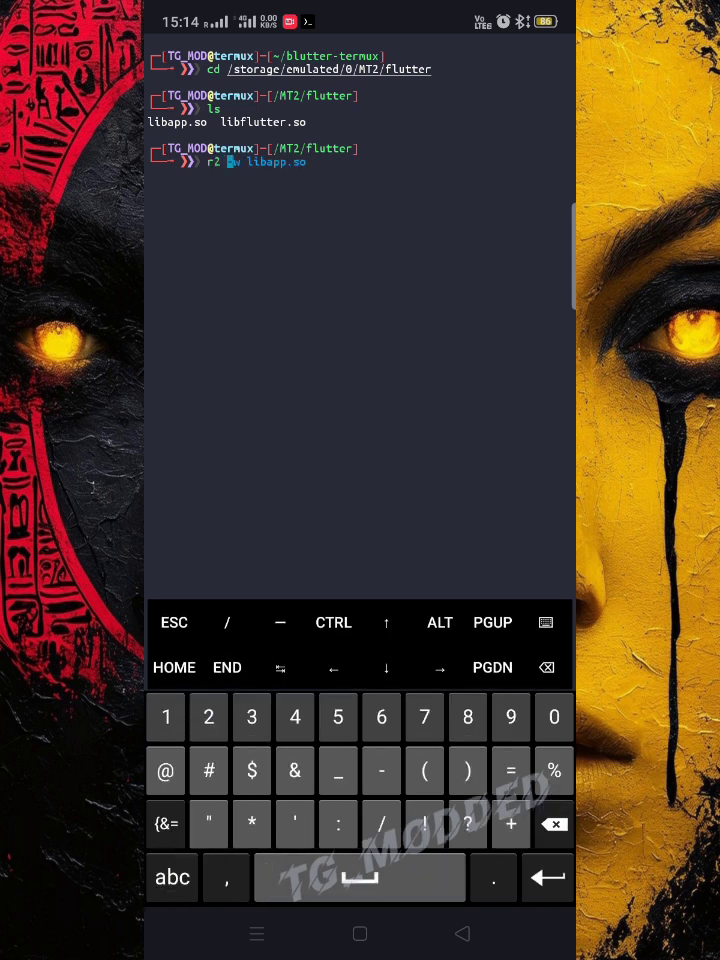
pyautogui.click(172, 877)
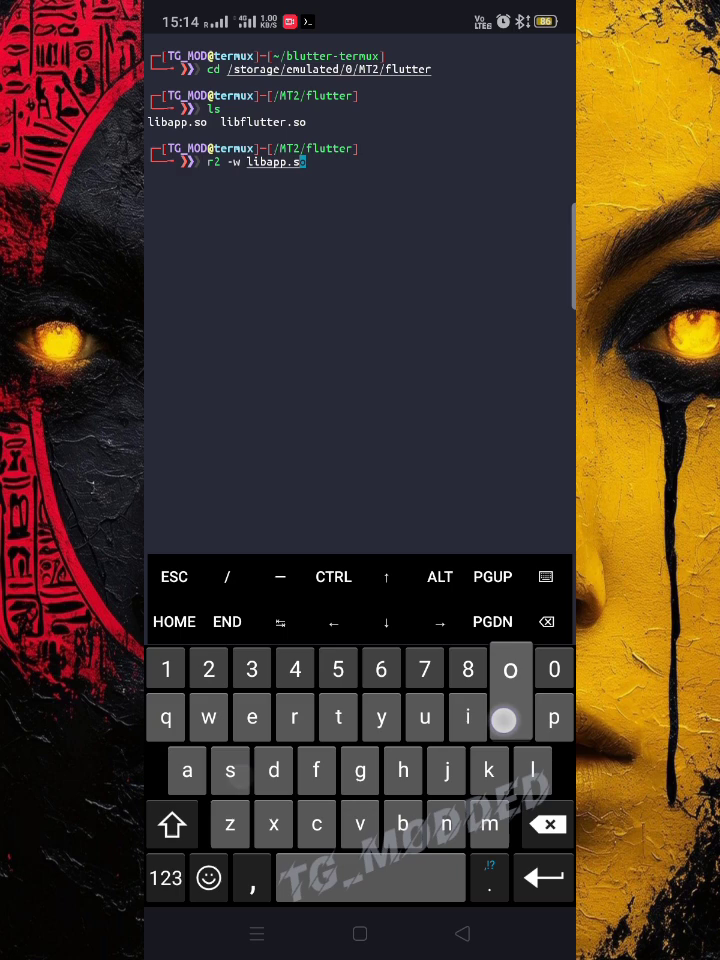
pyautogui.press('Return')
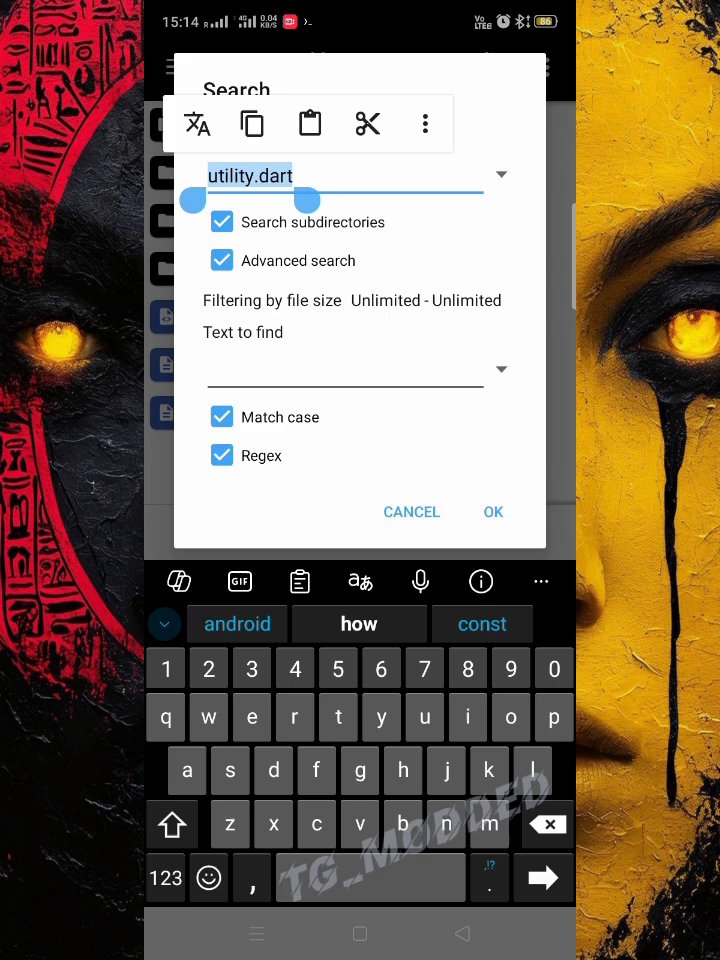
# Step: Open utility.dart from out_dir and locate purchasePremium and the premium_purchased string
pyautogui.click(492, 511)
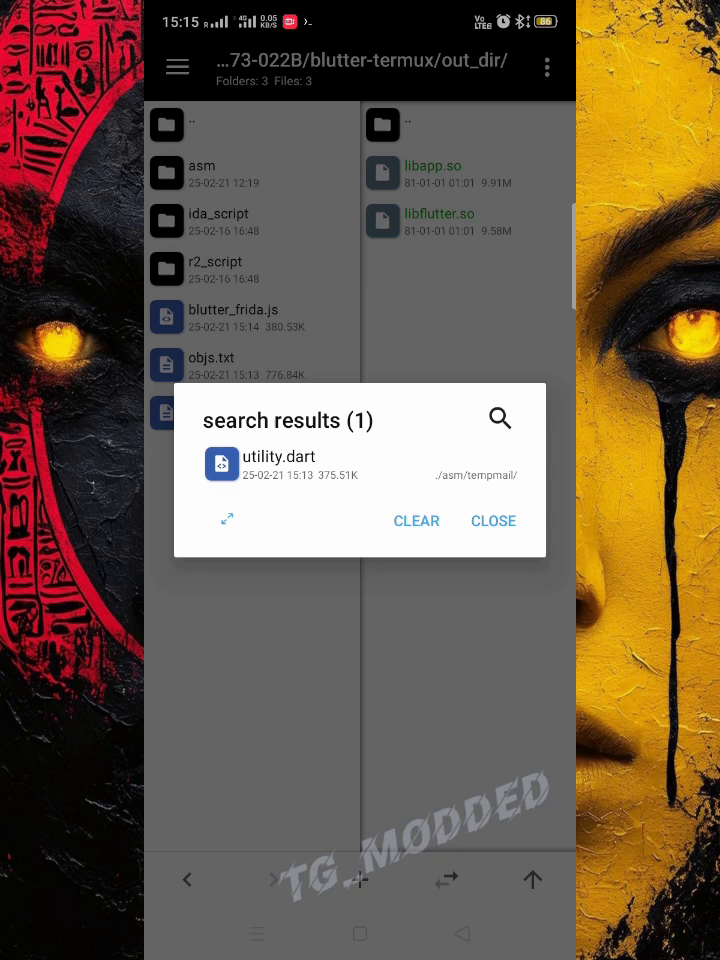
pyautogui.click(277, 465)
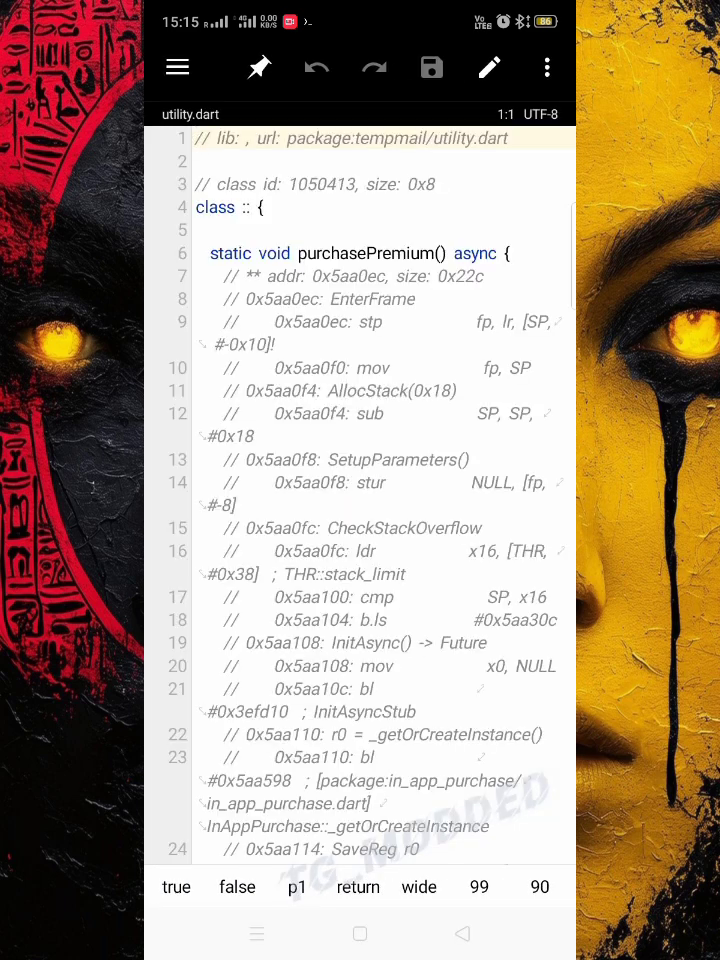
pyautogui.doubleClick(366, 253)
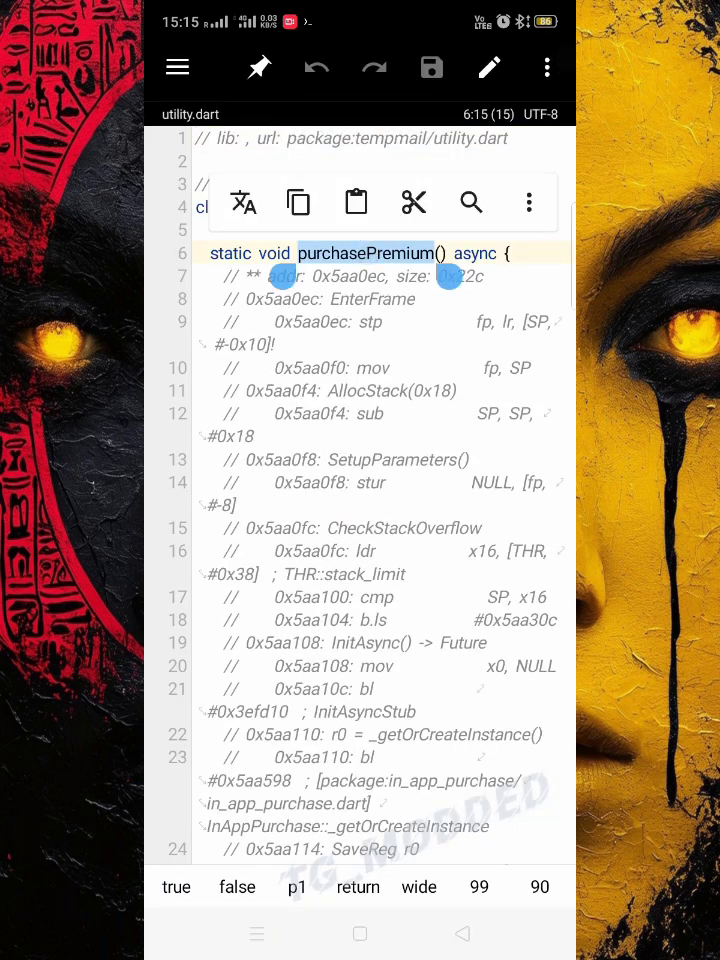
pyautogui.click(470, 201)
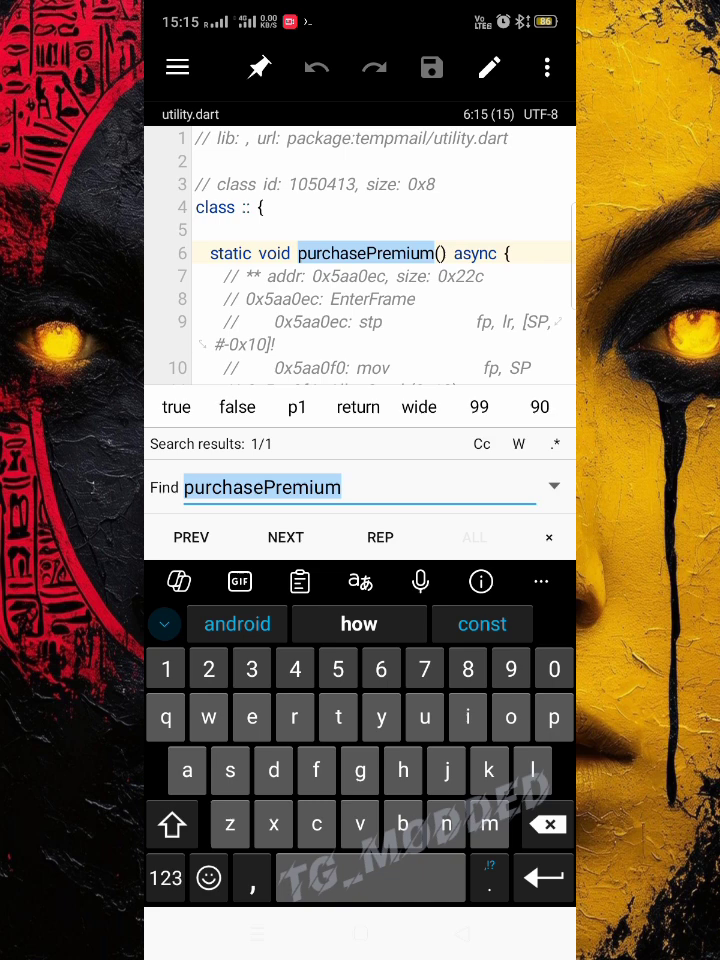
pyautogui.write('premium_purchased')
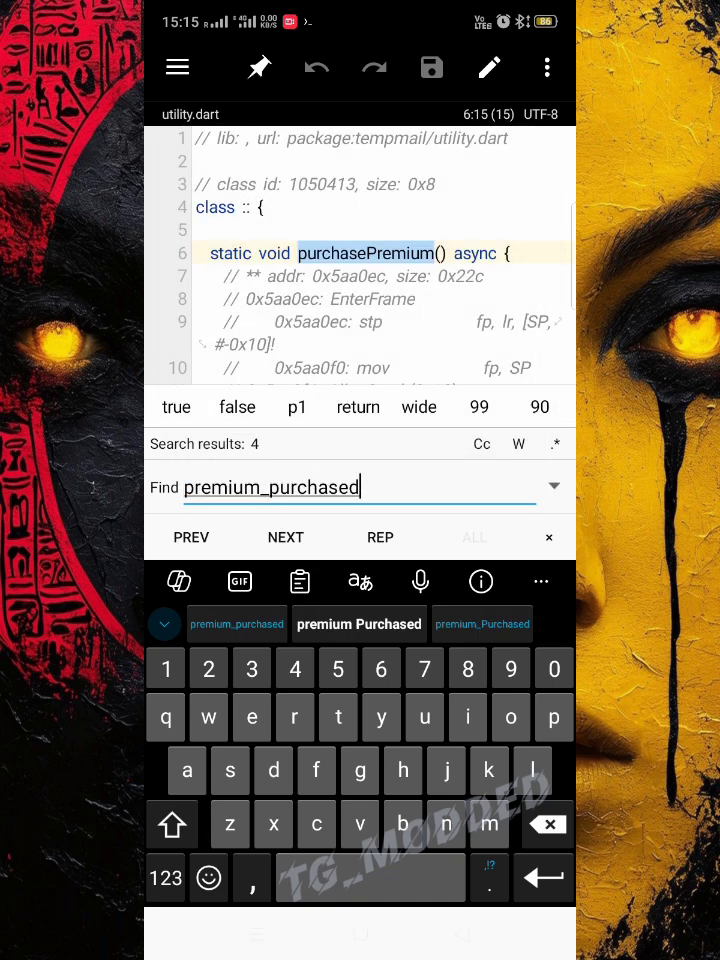
pyautogui.click(285, 537)
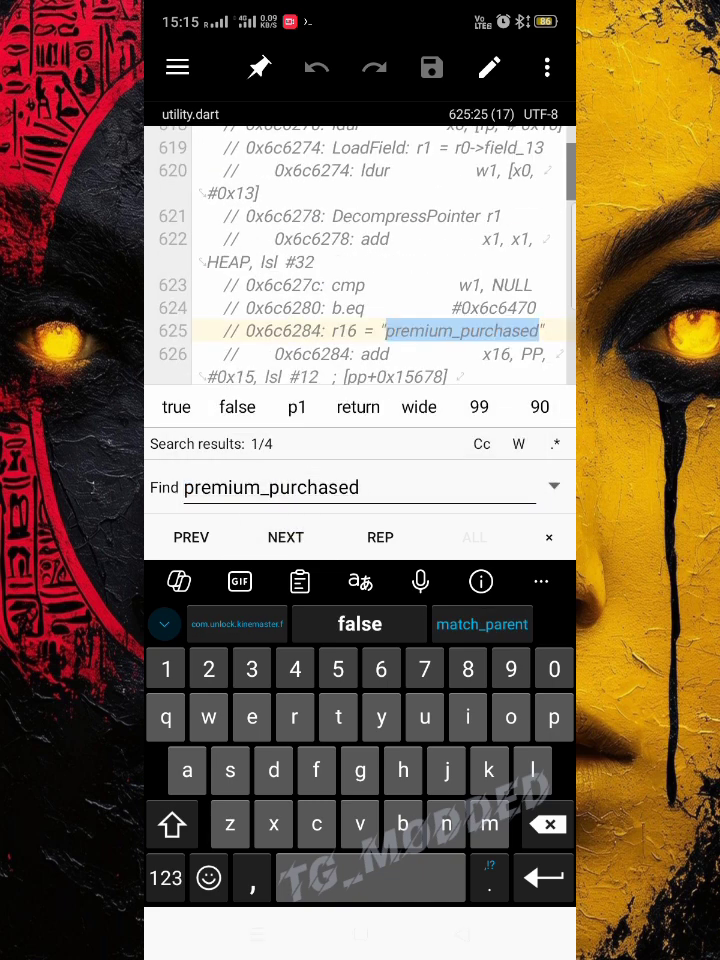
pyautogui.click(285, 537)
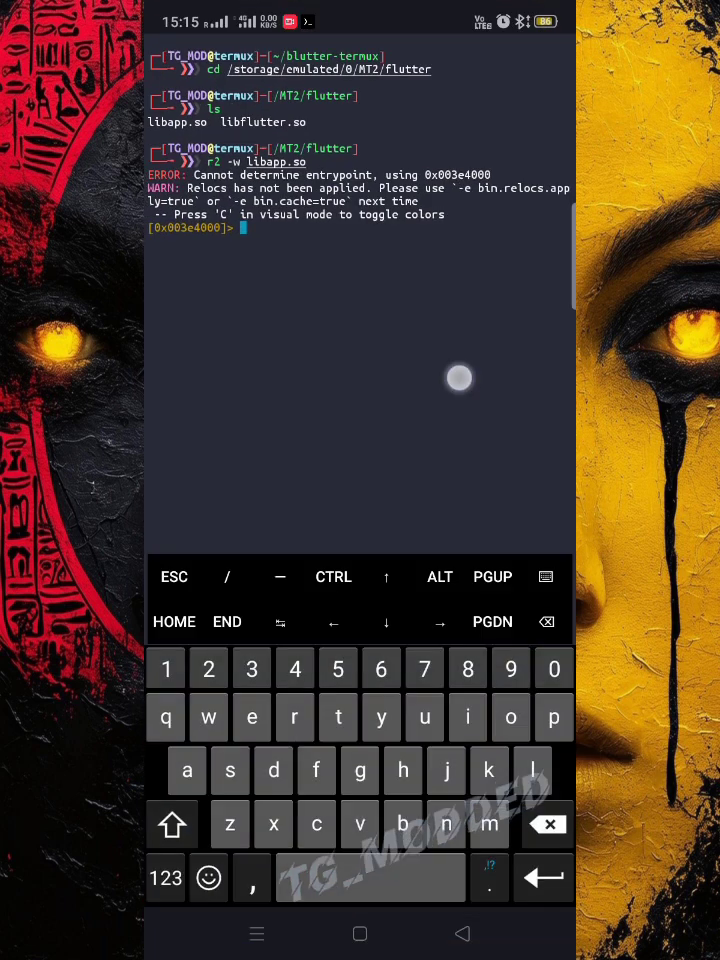
# Step: In radare2, seek to 0x76ff80 and disassemble the add instruction there
pyautogui.write('d1')
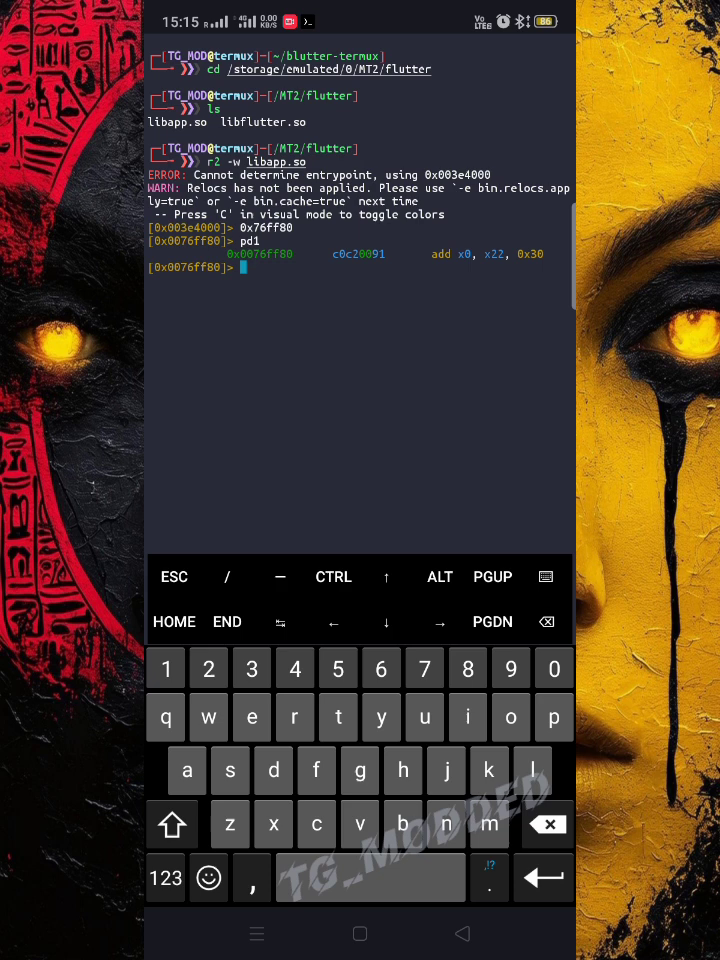
pyautogui.doubleClick(459, 253)
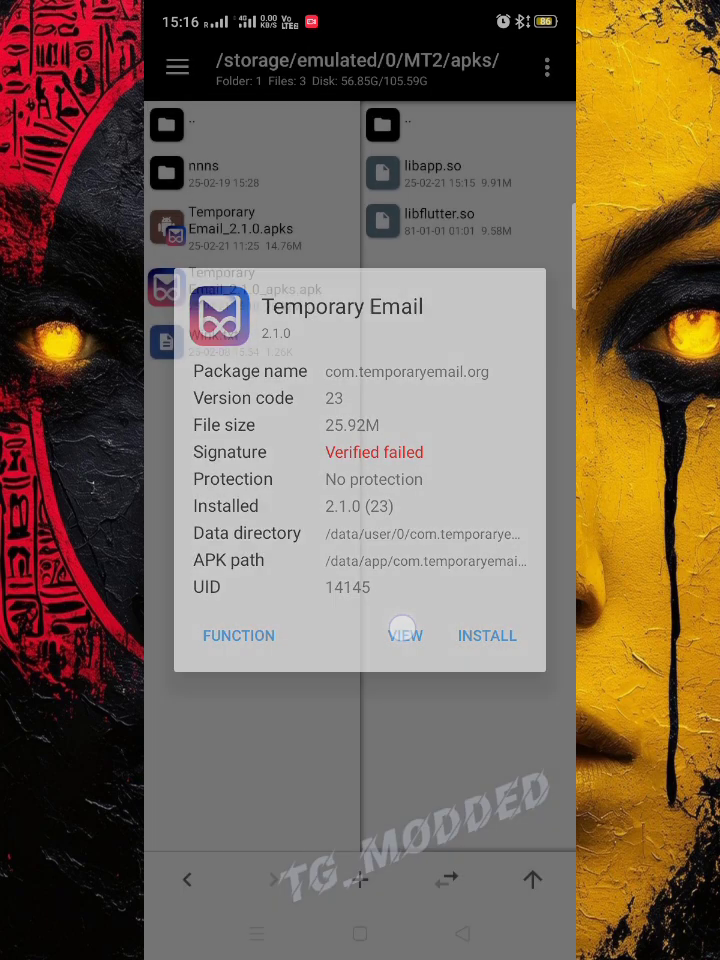
# Step: Install the patched Temporary Email APK, accepting the uninstall of the existing copy
pyautogui.click(405, 635)
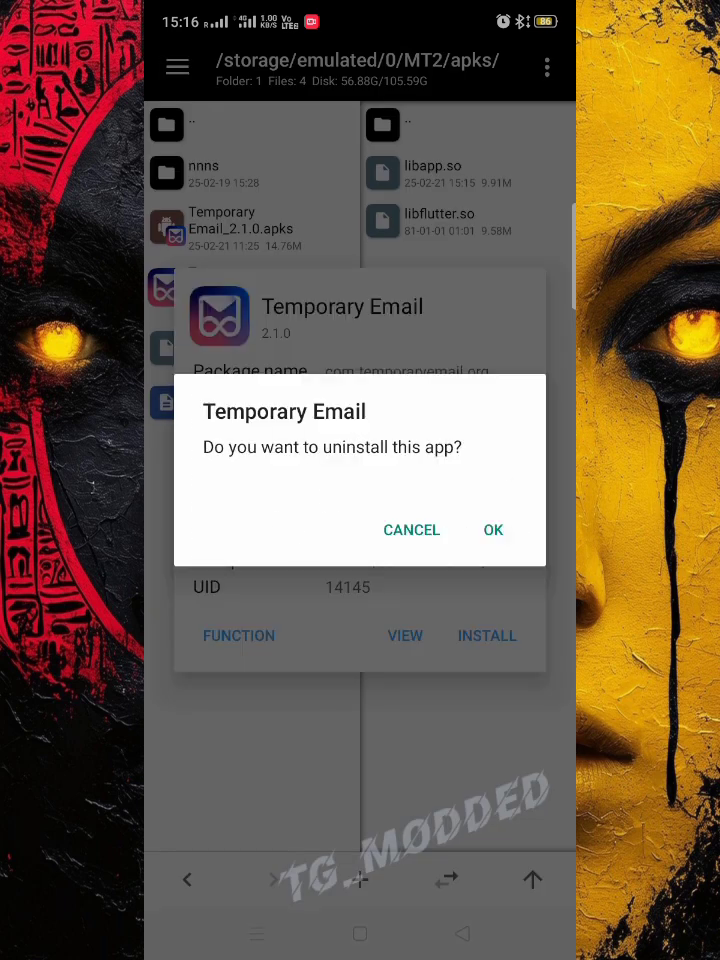
pyautogui.click(493, 530)
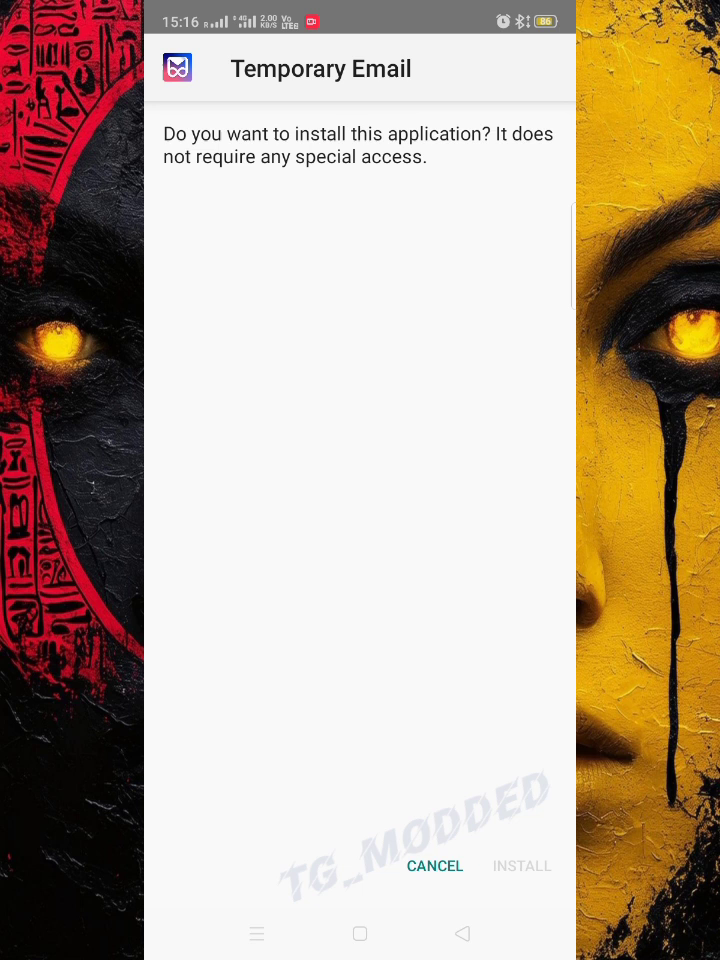
# Step: Install the patched Temporary Email in Package Installer and open the app
pyautogui.click(522, 866)
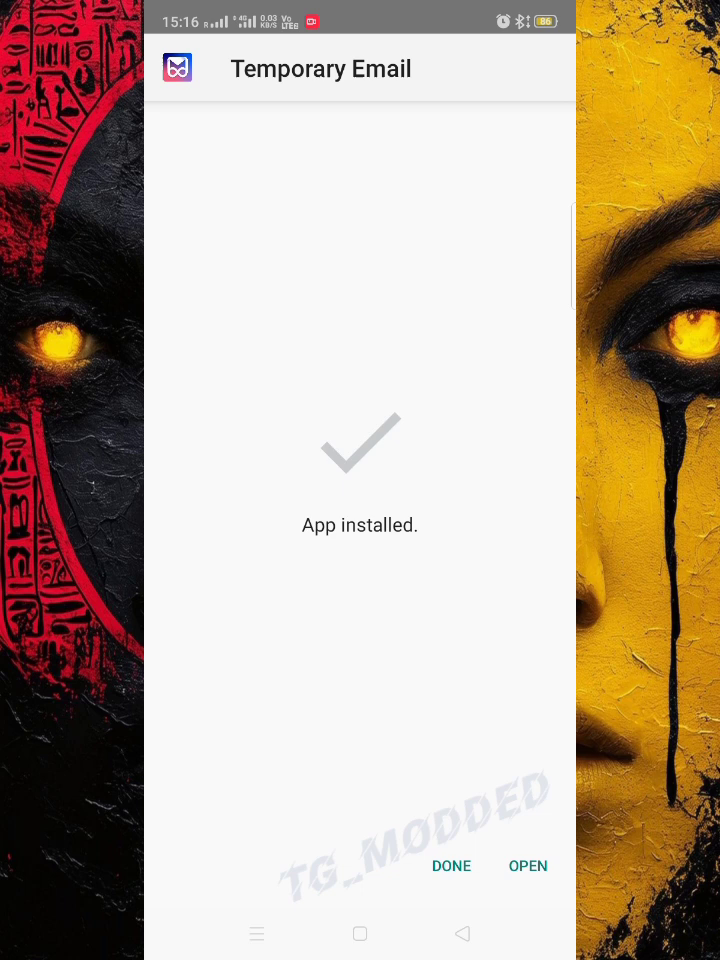
pyautogui.click(528, 866)
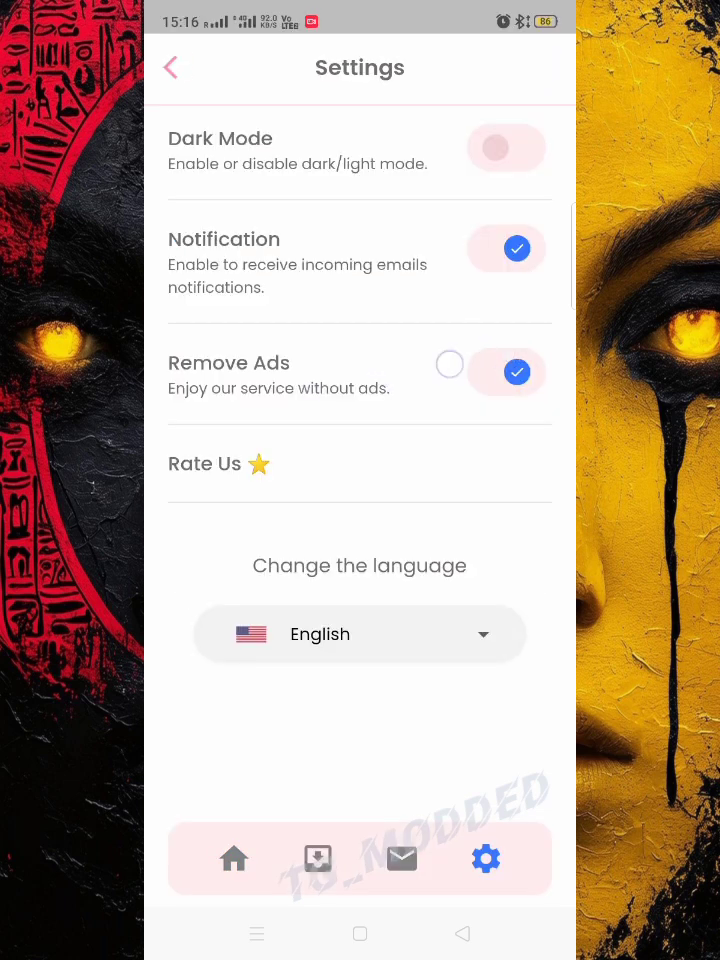
# Step: Try the Remove Ads toggle and return to Settings, confirming it stays on
pyautogui.click(449, 364)
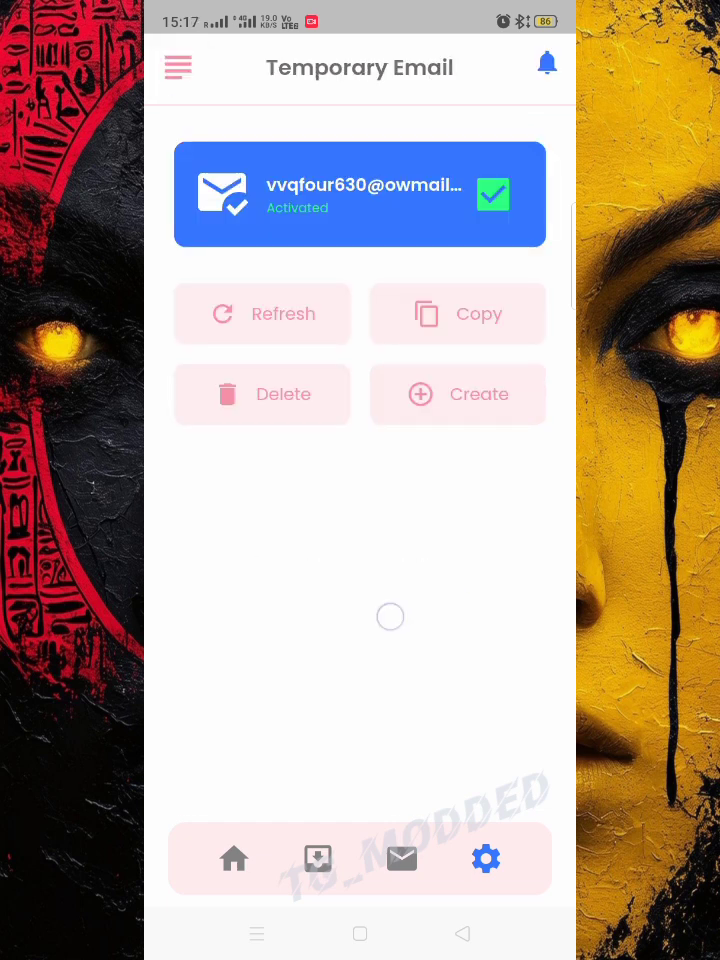
pyautogui.click(485, 858)
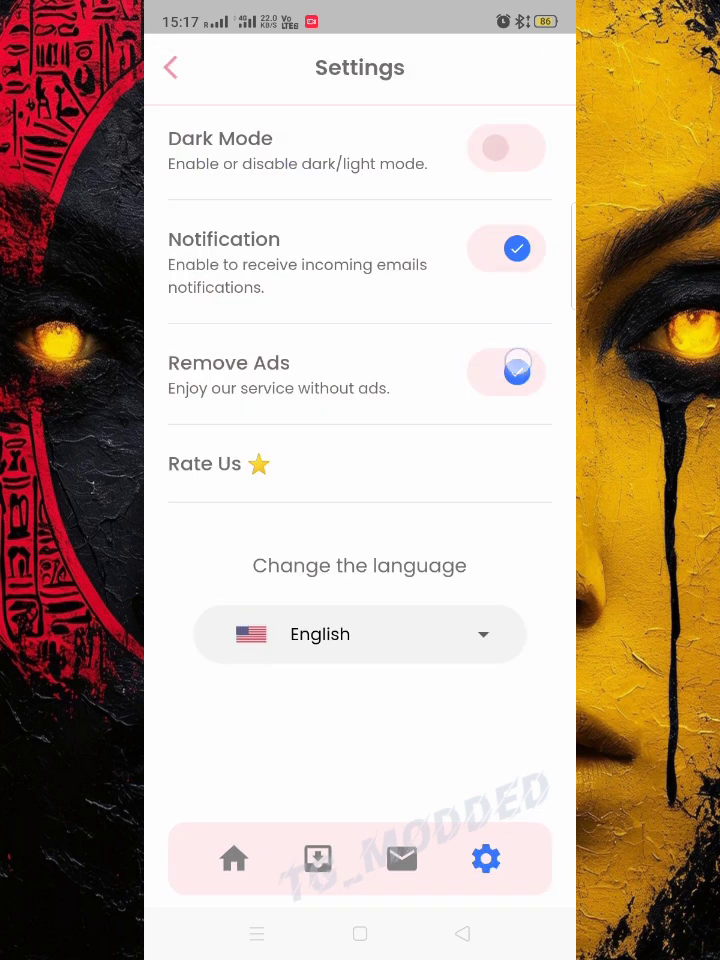